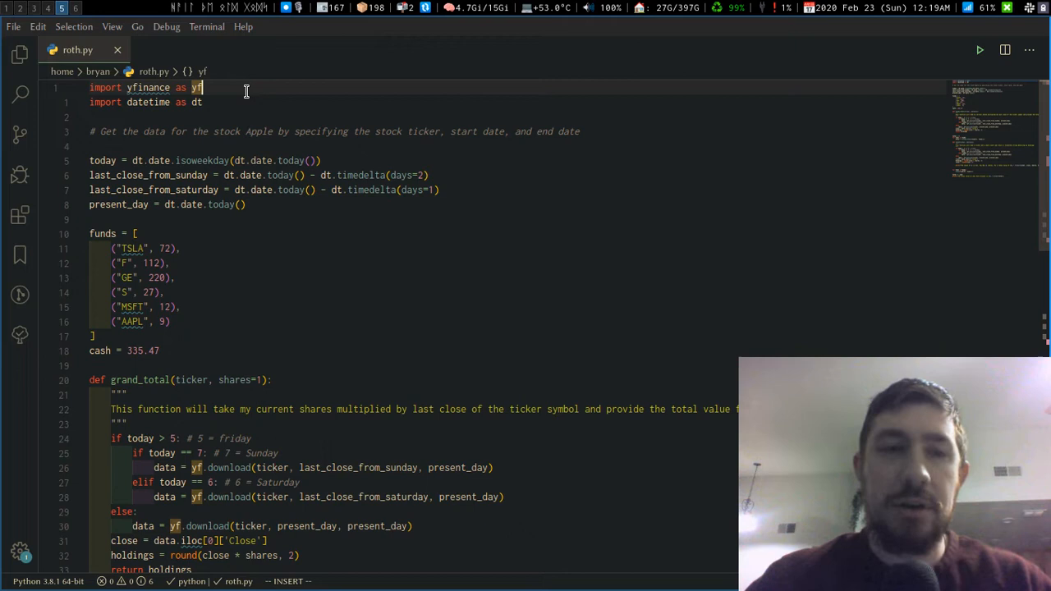
{"action": "mouse_move", "coordinate": [371, 156]}
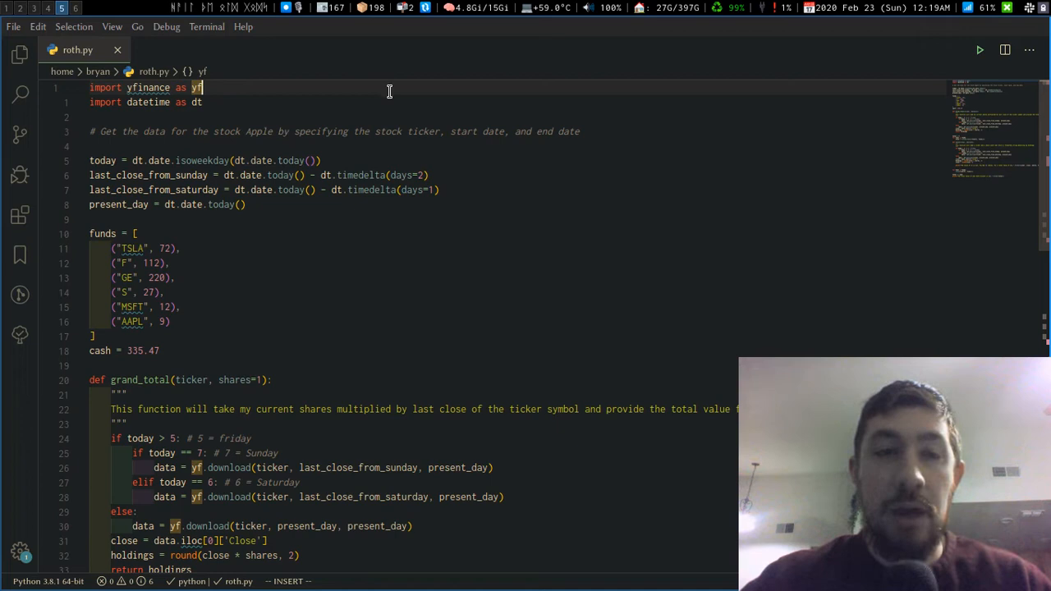
{"action": "mouse_move", "coordinate": [447, 121]}
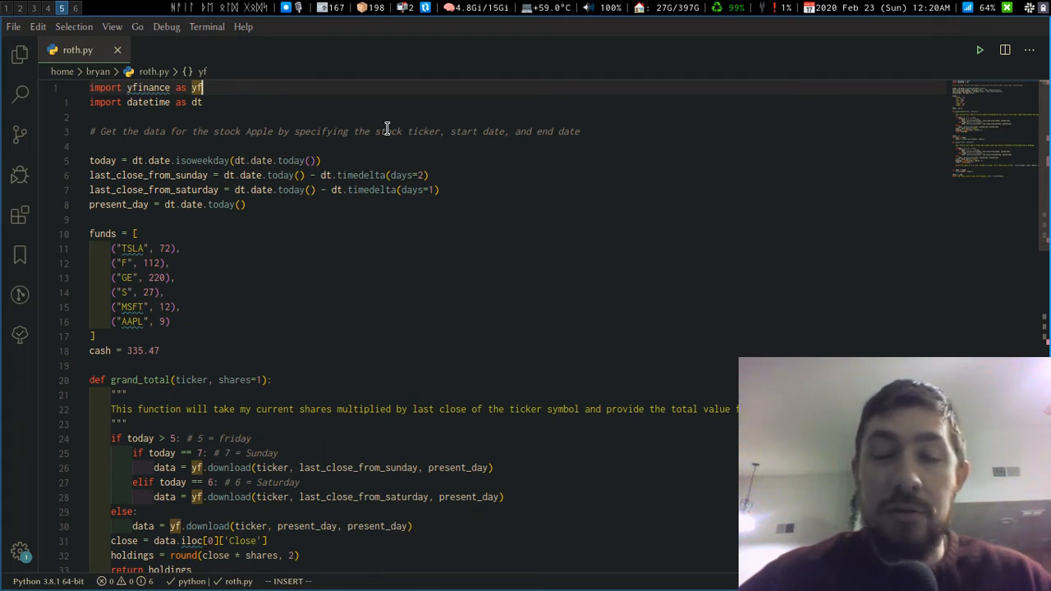
{"action": "mouse_move", "coordinate": [279, 114]}
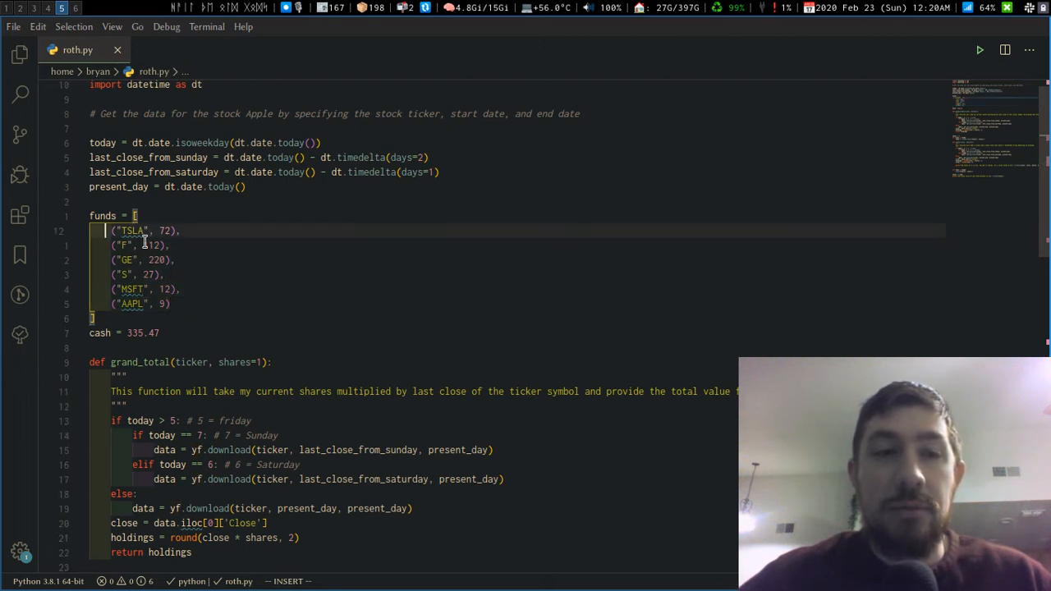
Edit the funds list so F holds 112.45 shares and GE holds 220.23 shares
{"action": "double_click", "coordinate": [132, 229]}
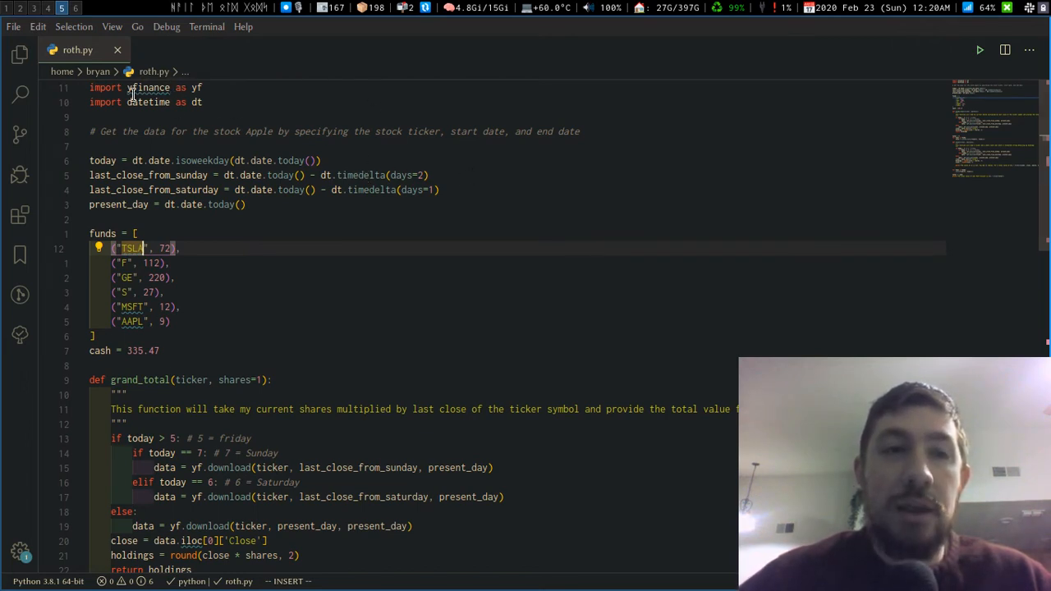
{"action": "scroll", "scroll_direction": "down", "scroll_amount": 3}
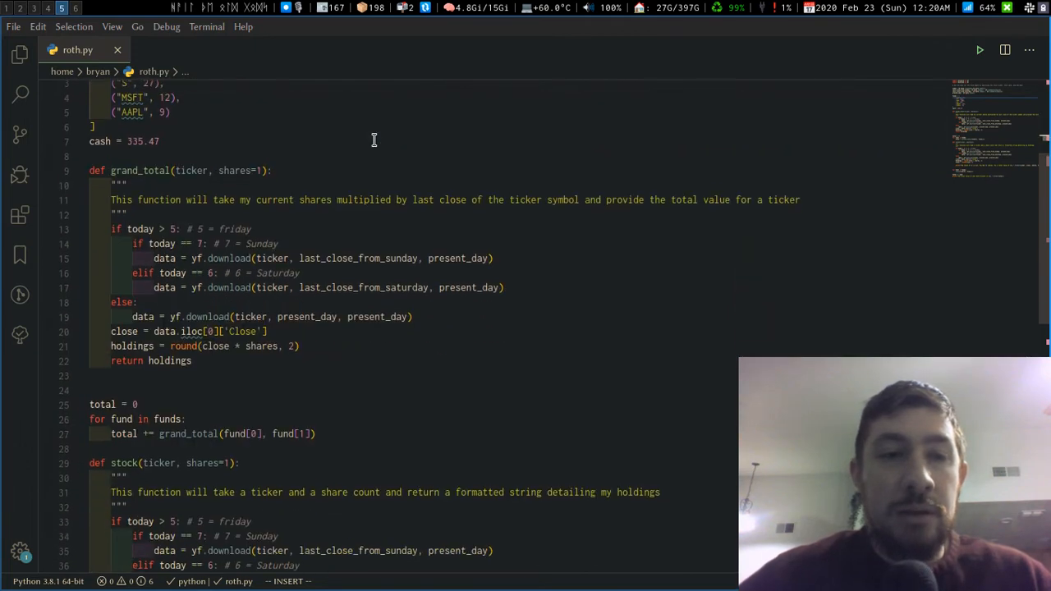
{"action": "scroll", "scroll_direction": "down", "scroll_amount": 3}
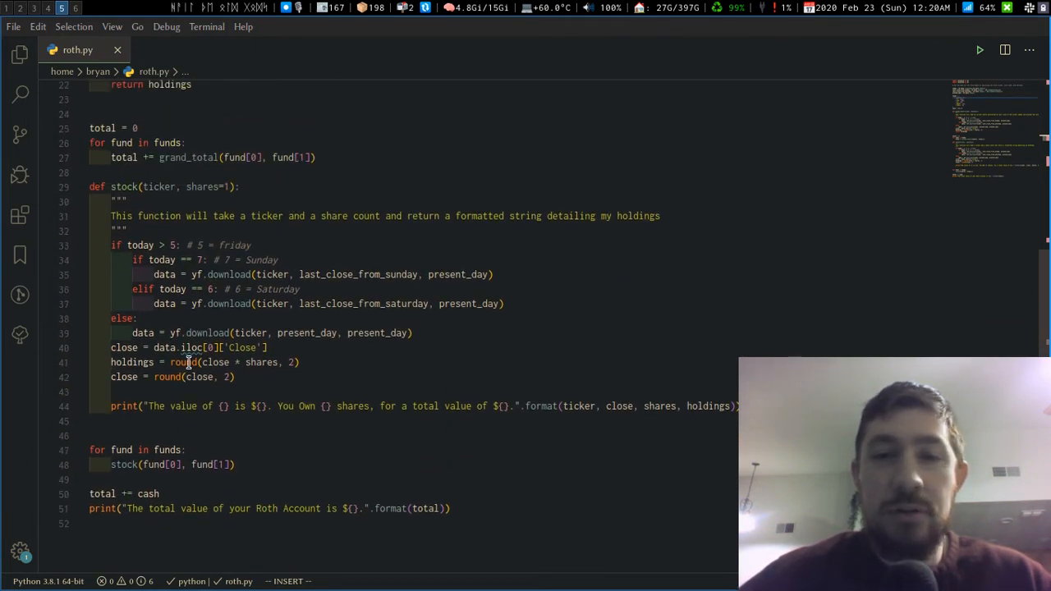
{"action": "mouse_move", "coordinate": [676, 376]}
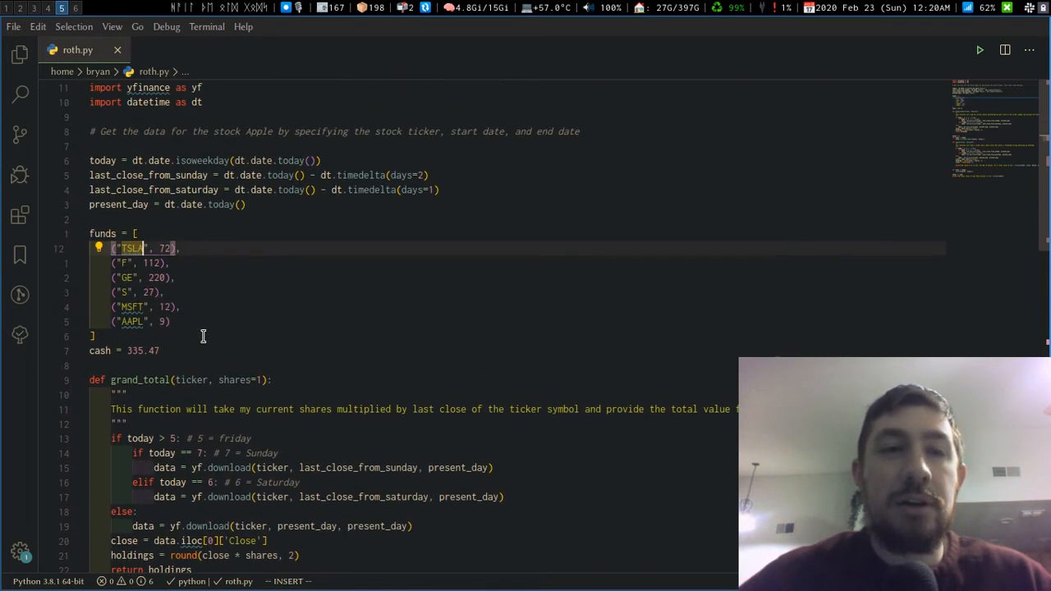
{"action": "mouse_move", "coordinate": [487, 266]}
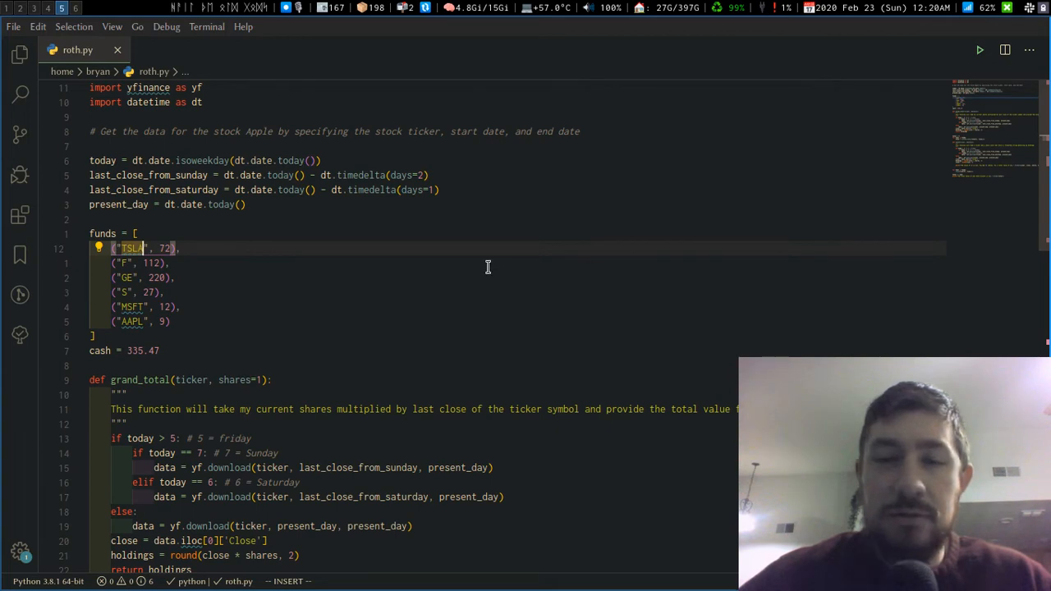
{"action": "mouse_move", "coordinate": [440, 191]}
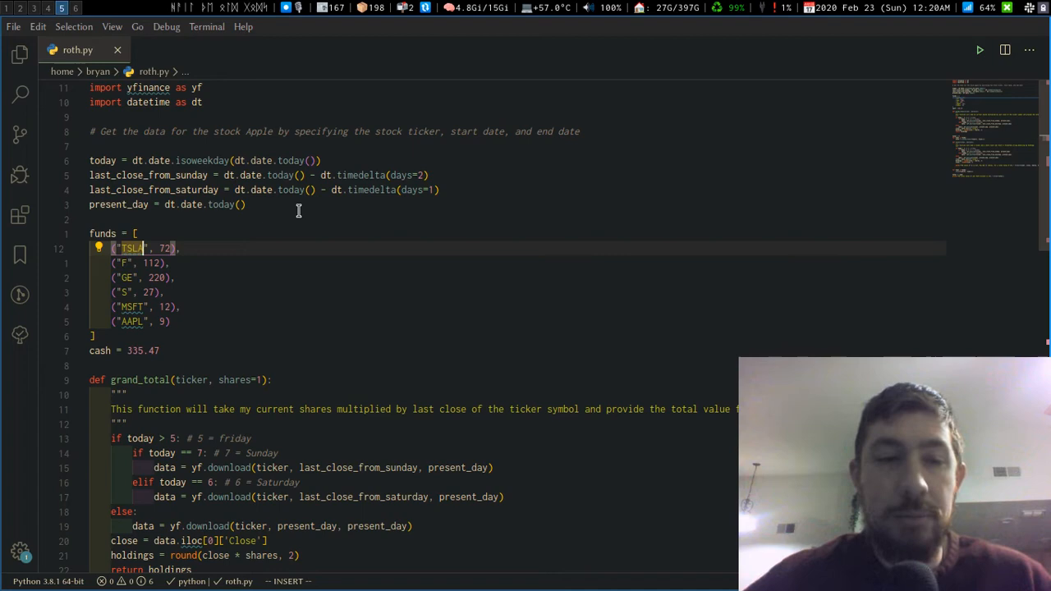
{"action": "scroll", "scroll_direction": "down", "scroll_amount": 3}
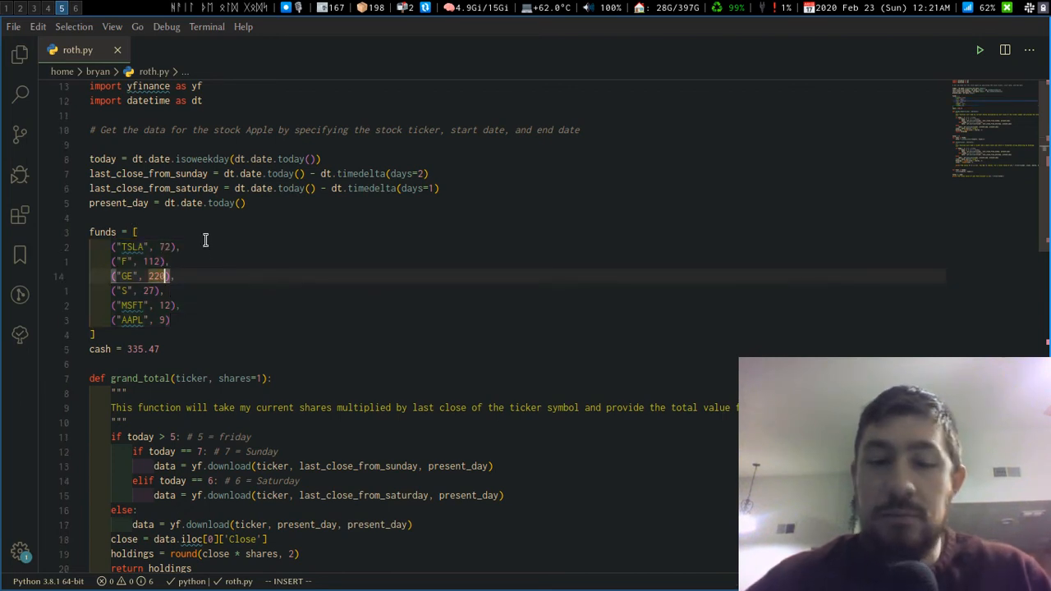
{"action": "type", "text": ".25"}
{"action": "left_click", "coordinate": [209, 261]}
{"action": "type", "text": ".45"}
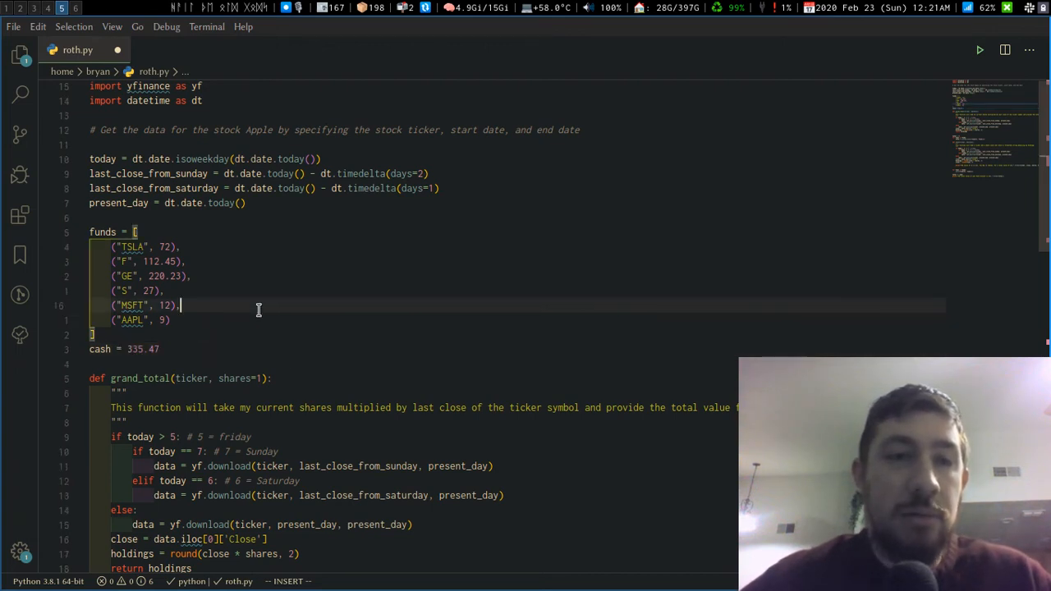
{"action": "mouse_move", "coordinate": [226, 332]}
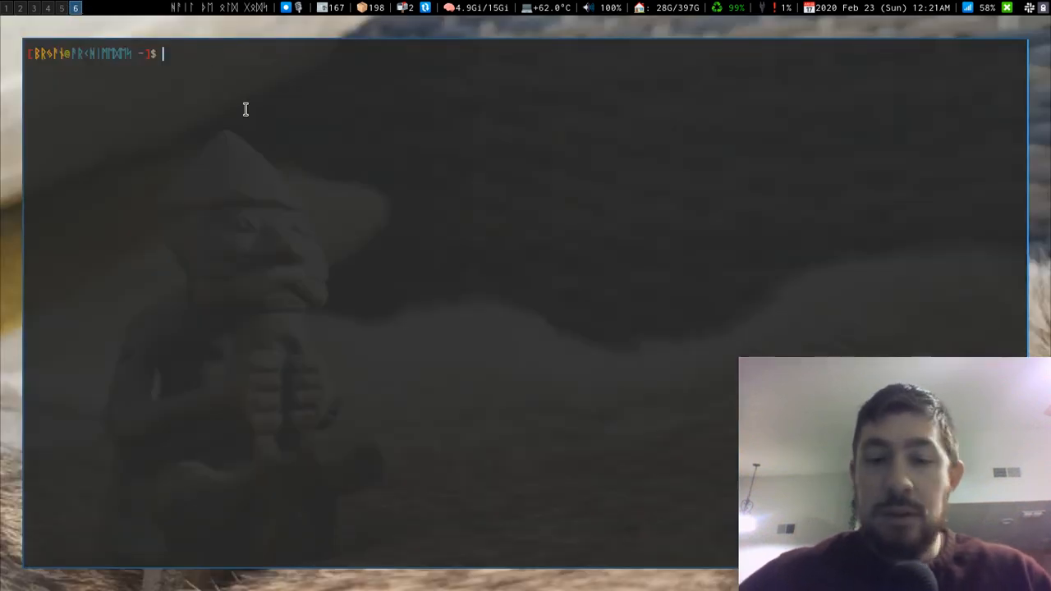
Run python roth.py to print each holding's value and the Roth total of $74024.40
{"action": "type", "text": "python roth.py"}
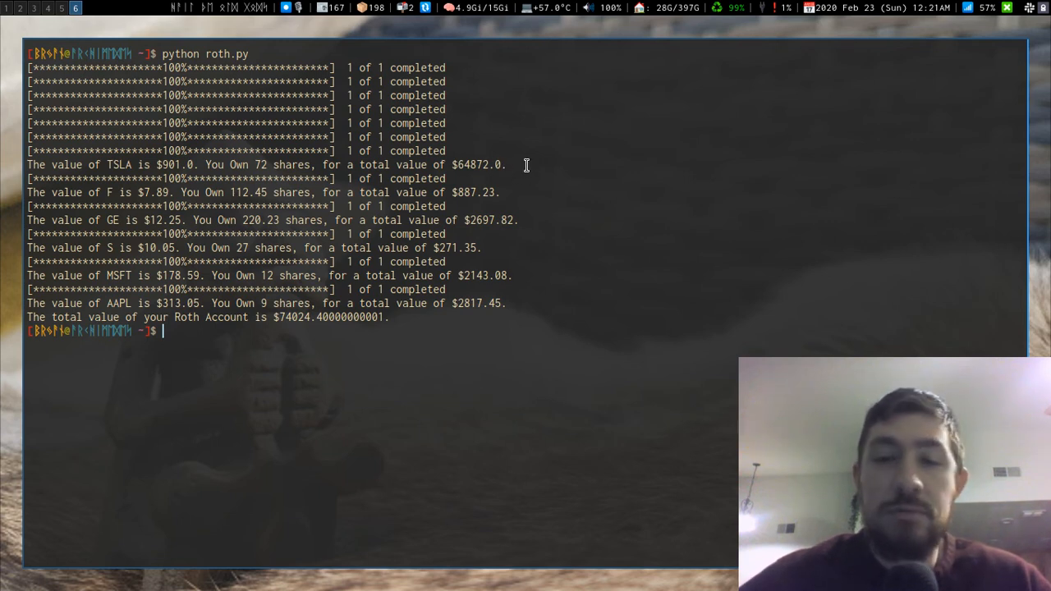
{"action": "mouse_move", "coordinate": [236, 324]}
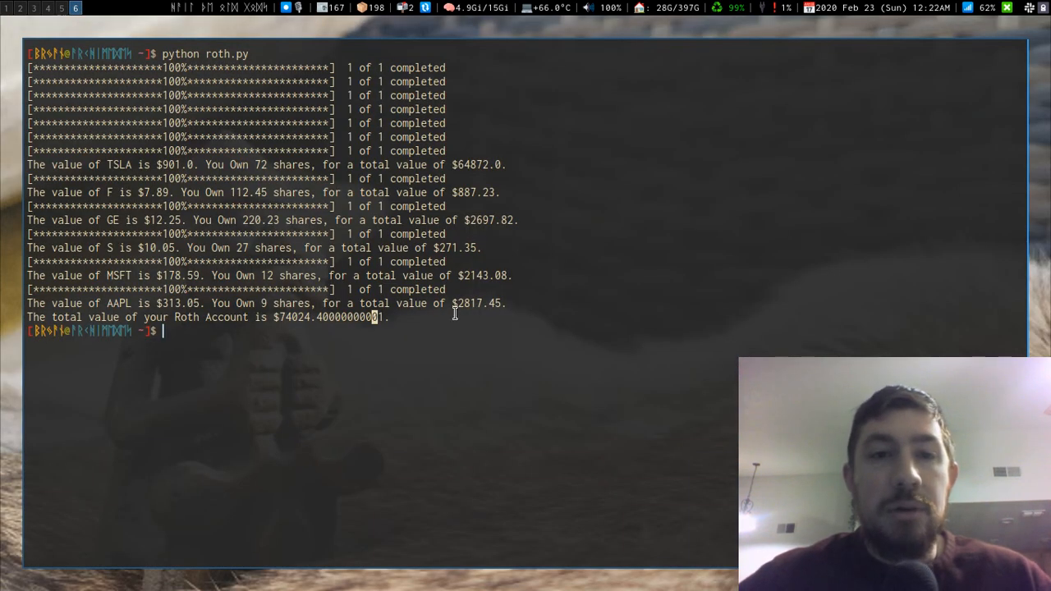
{"action": "mouse_move", "coordinate": [478, 345]}
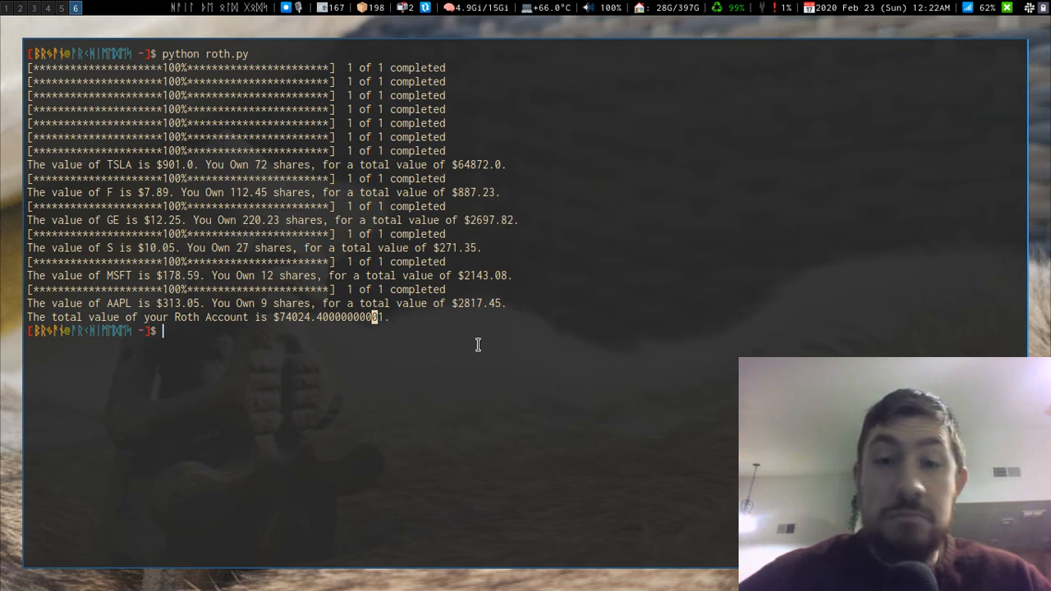
{"action": "mouse_move", "coordinate": [423, 303]}
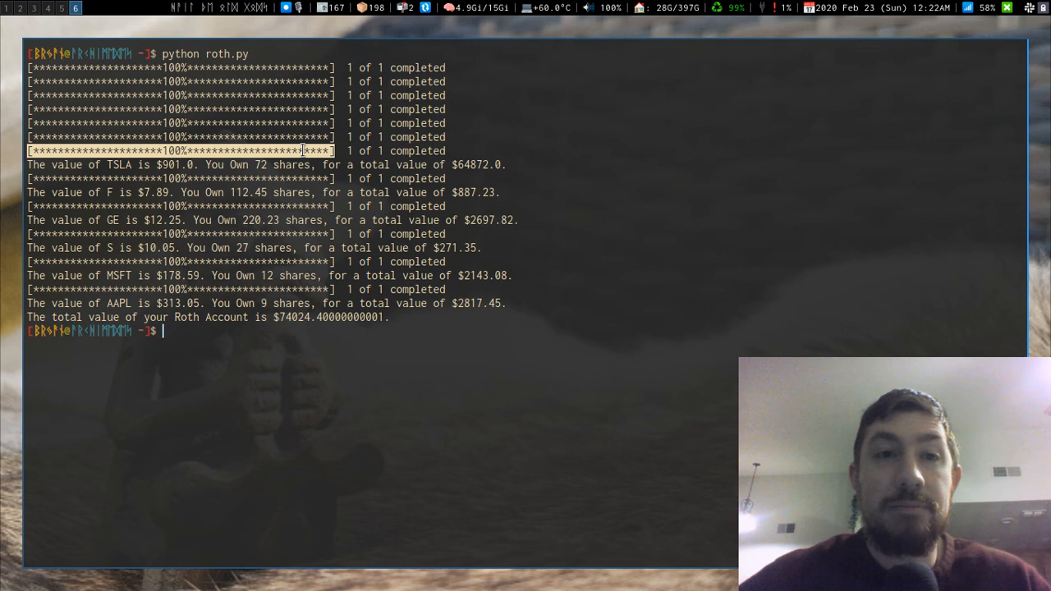
{"action": "mouse_move", "coordinate": [480, 141]}
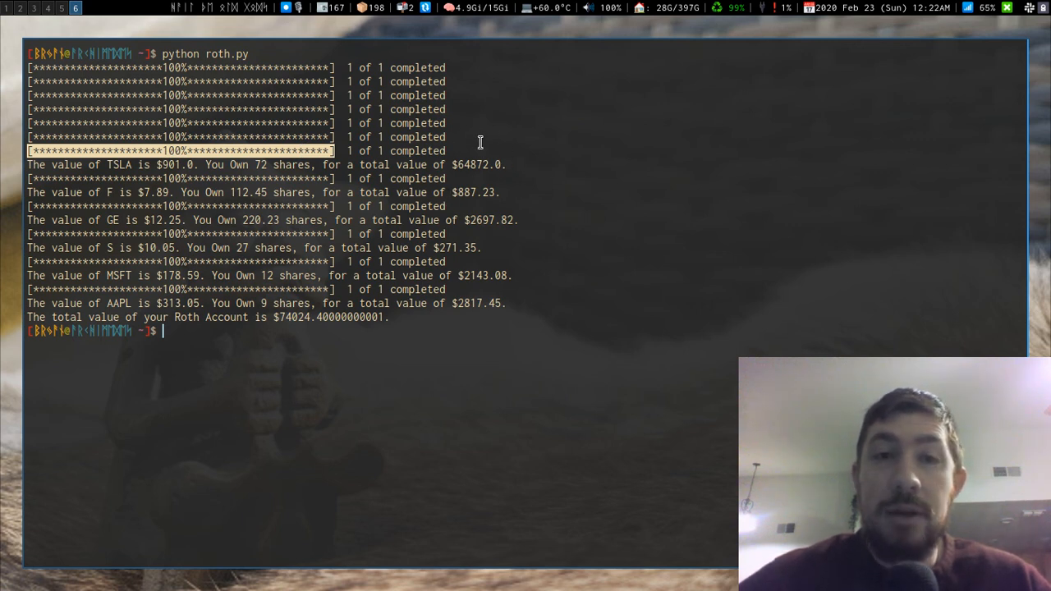
{"action": "mouse_move", "coordinate": [470, 144]}
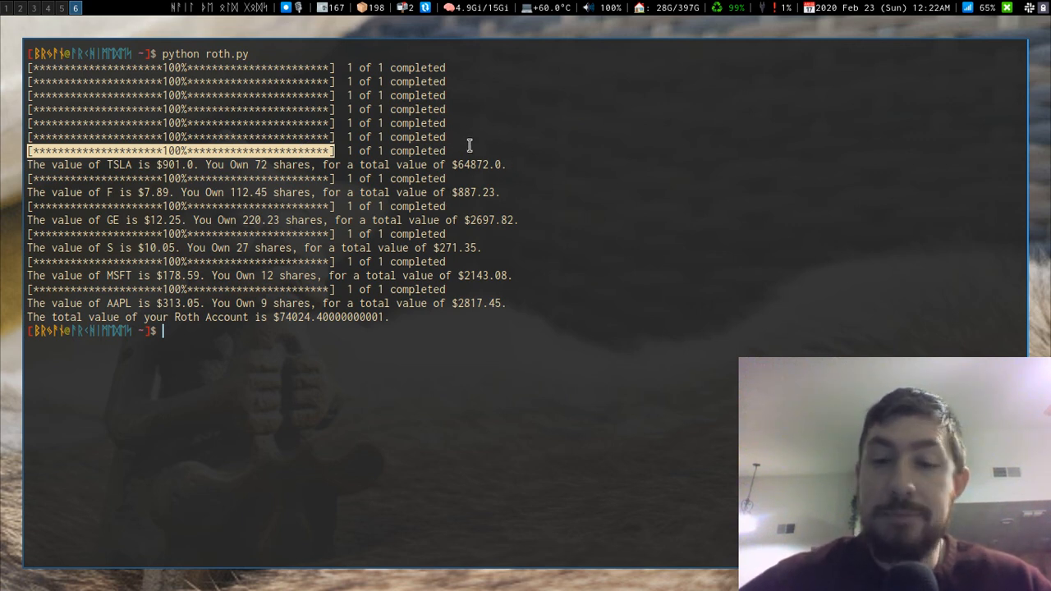